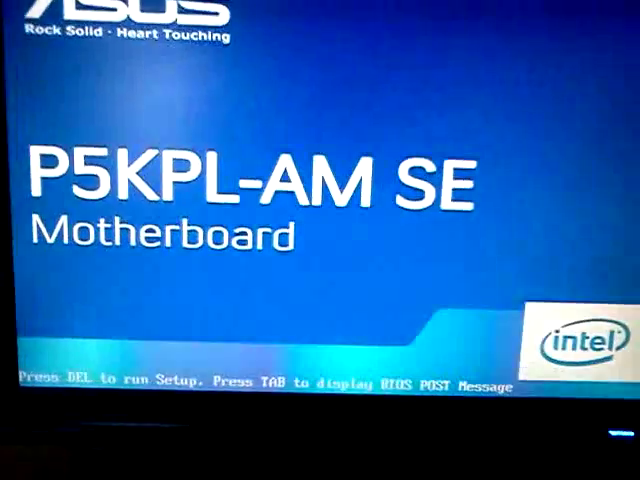
Step: Interrupt startup with DEL to enter the BIOS setup
key("delete")
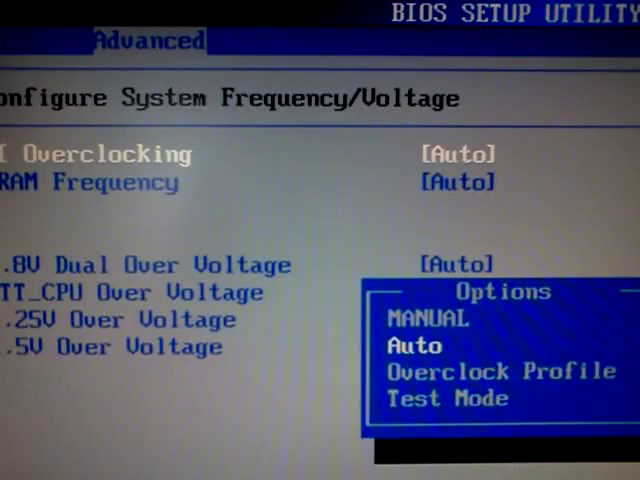
Step: Set AI Overclocking to MANUAL with CPU Frequency 235, then save and restart via F10
left_click(426, 318)
type("235")
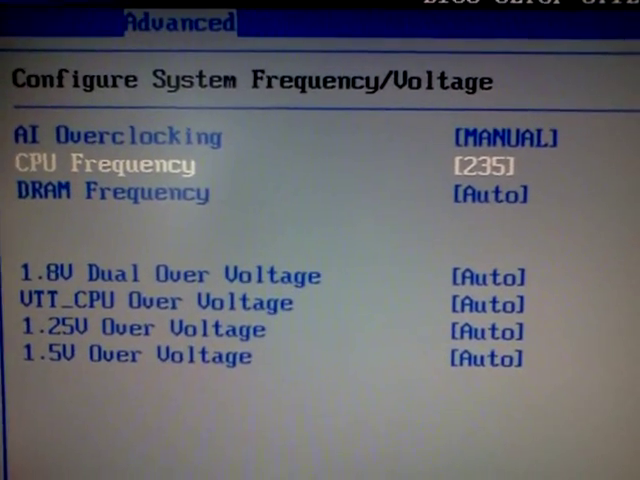
key("F10")
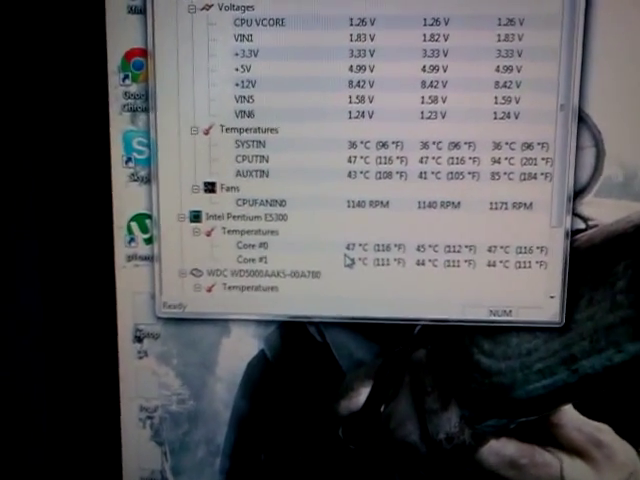
Step: Scroll to the Pentium E5300 temperatures to read Core #0 and Core #1 around 44–47 °C
scroll("down", 3)
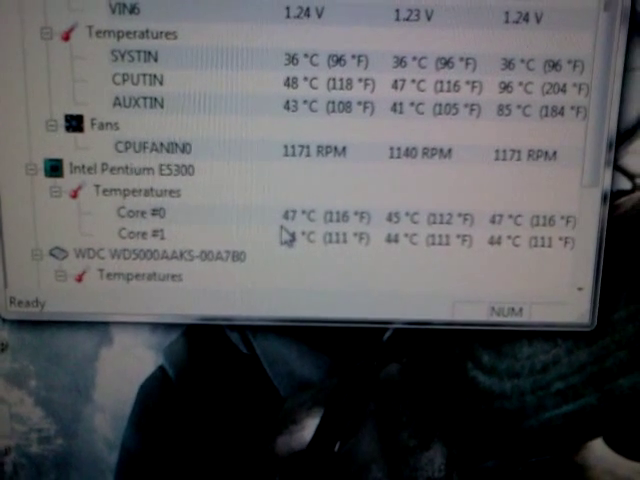